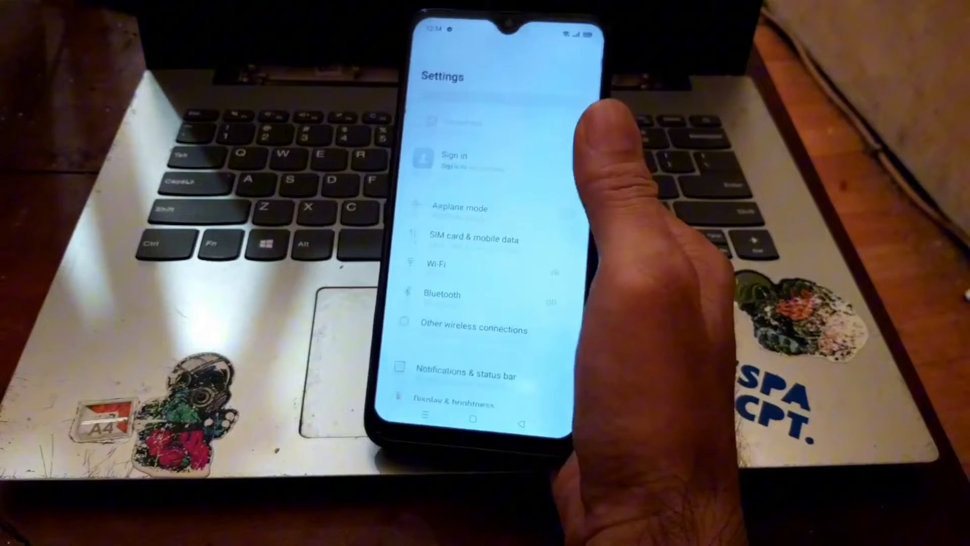
# Scroll the realme 3 Settings list and open About phone
pyautogui.scroll(-3)
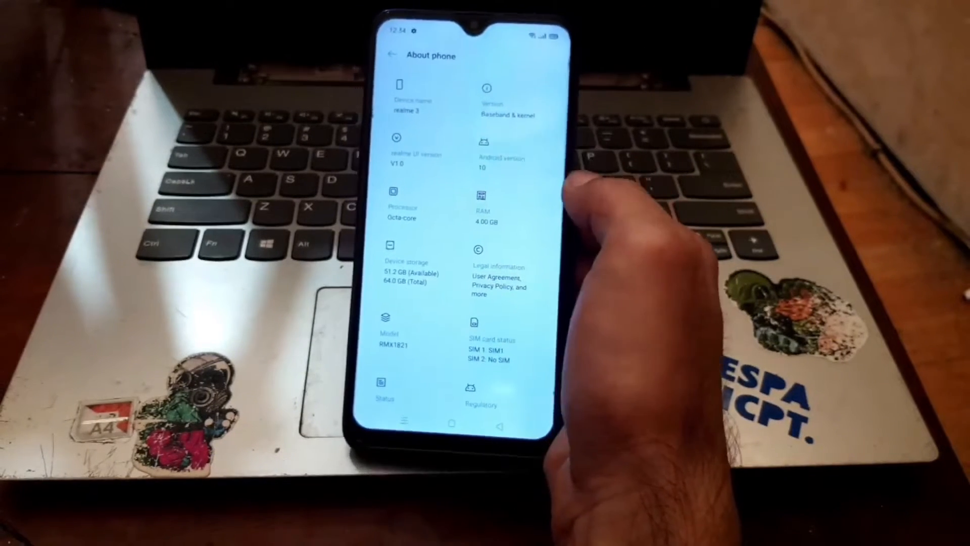
pyautogui.click(499, 110)
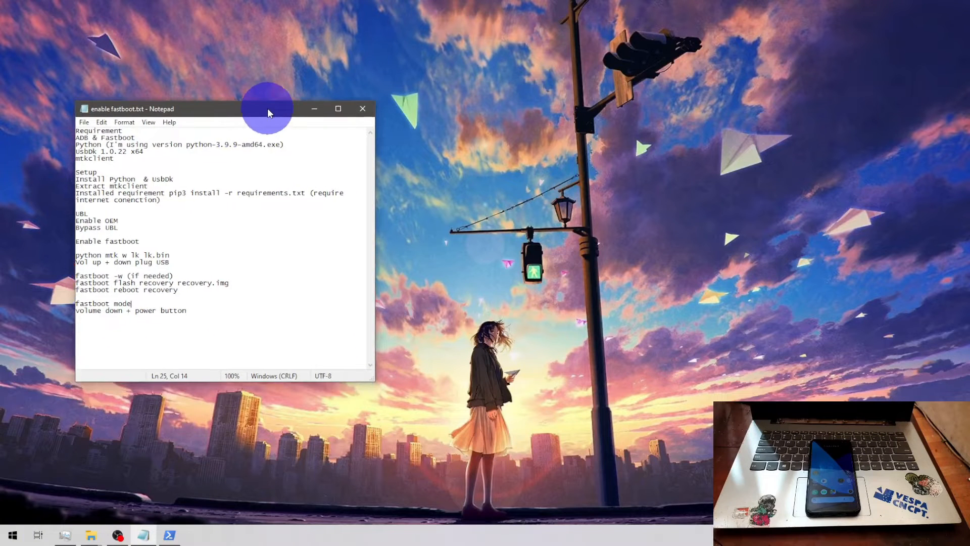
pyautogui.moveTo(256, 127)
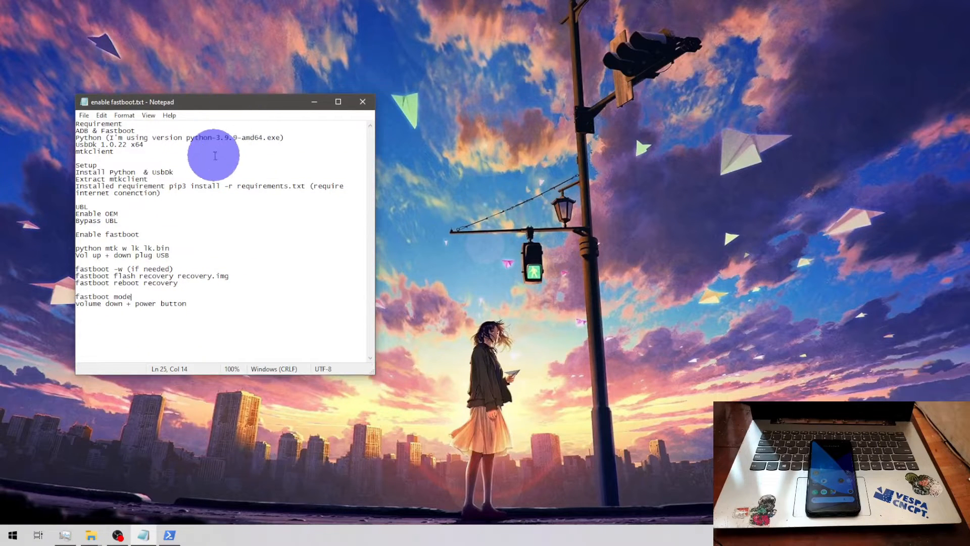
pyautogui.moveTo(208, 228)
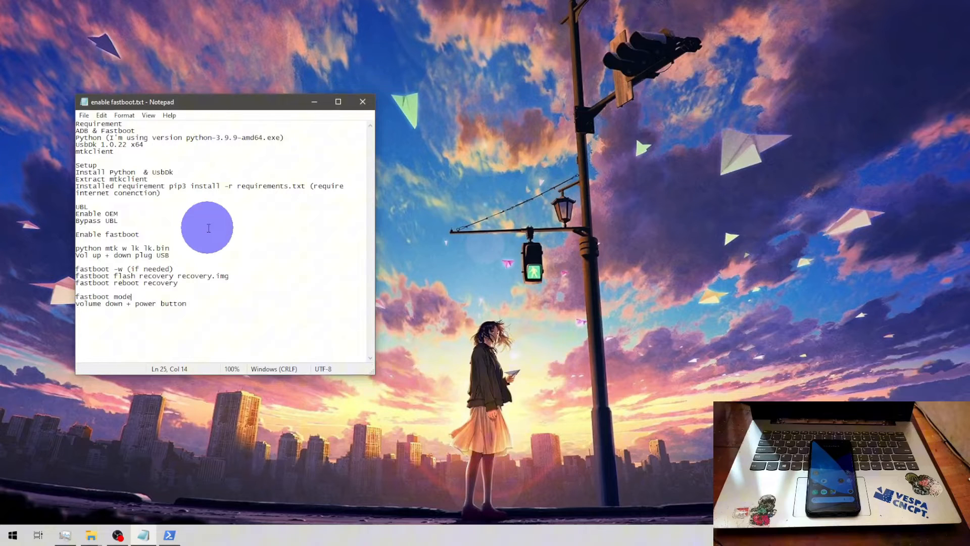
pyautogui.moveTo(142, 129)
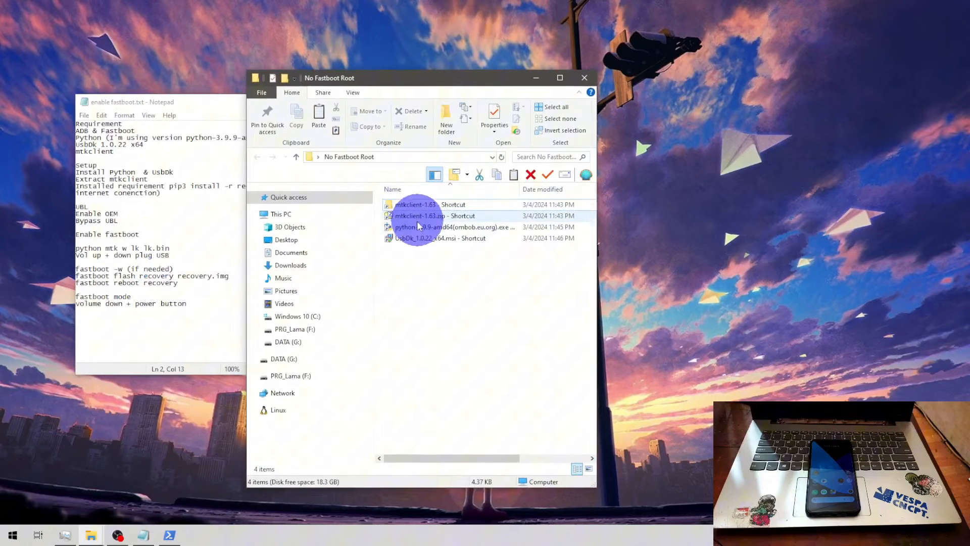
# Launch and close the Python 3.9.9 installer, then try the UsbDk installer
pyautogui.click(421, 227)
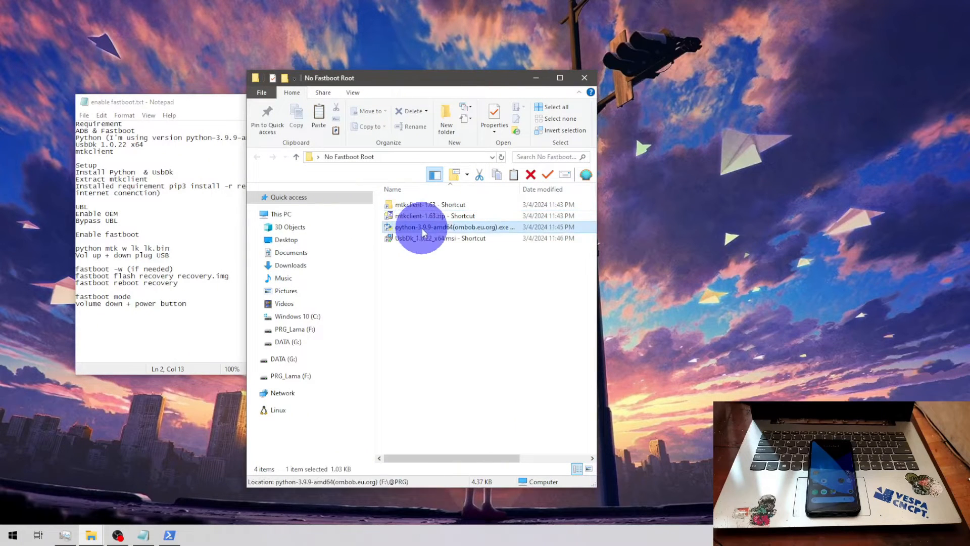
pyautogui.doubleClick(452, 227)
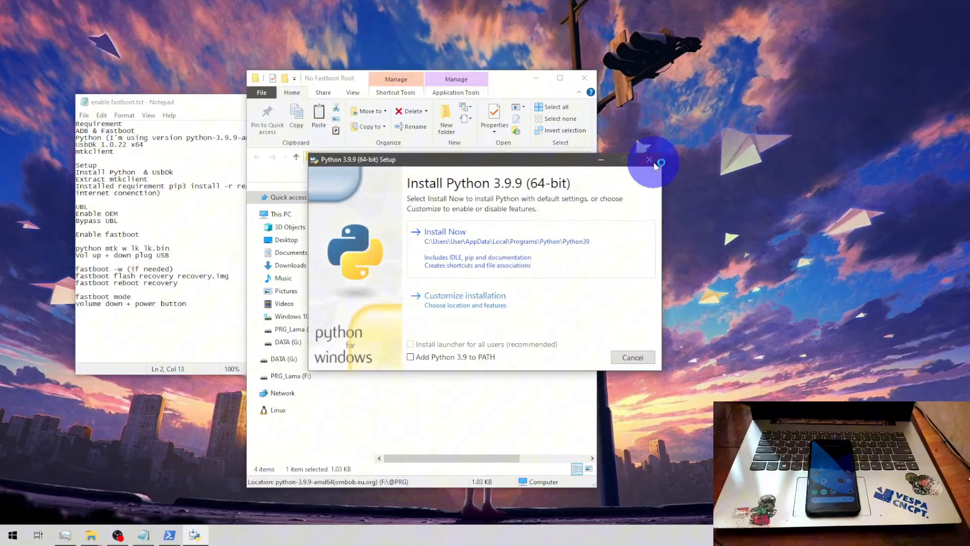
pyautogui.click(650, 159)
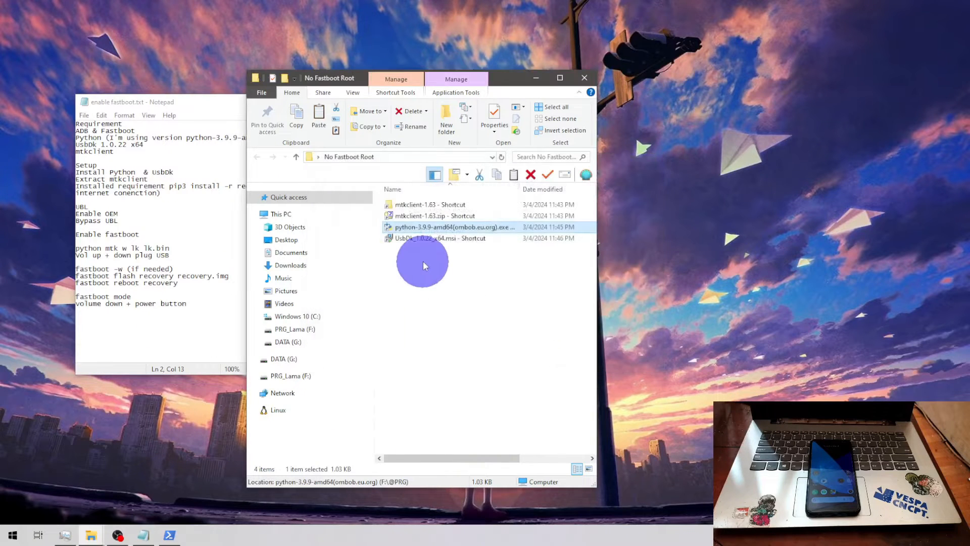
pyautogui.doubleClick(436, 238)
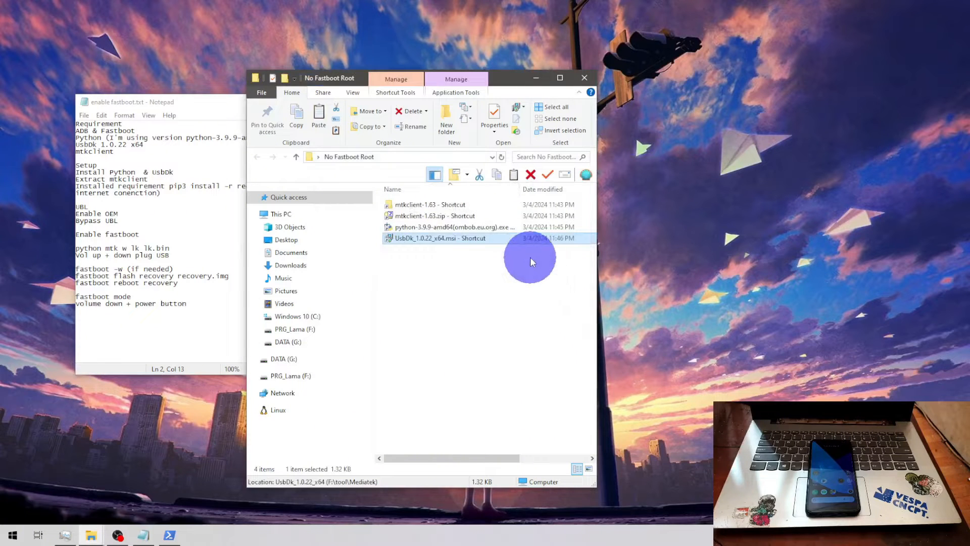
# Open the mtkclient-1.63 folder from its shortcut
pyautogui.click(451, 248)
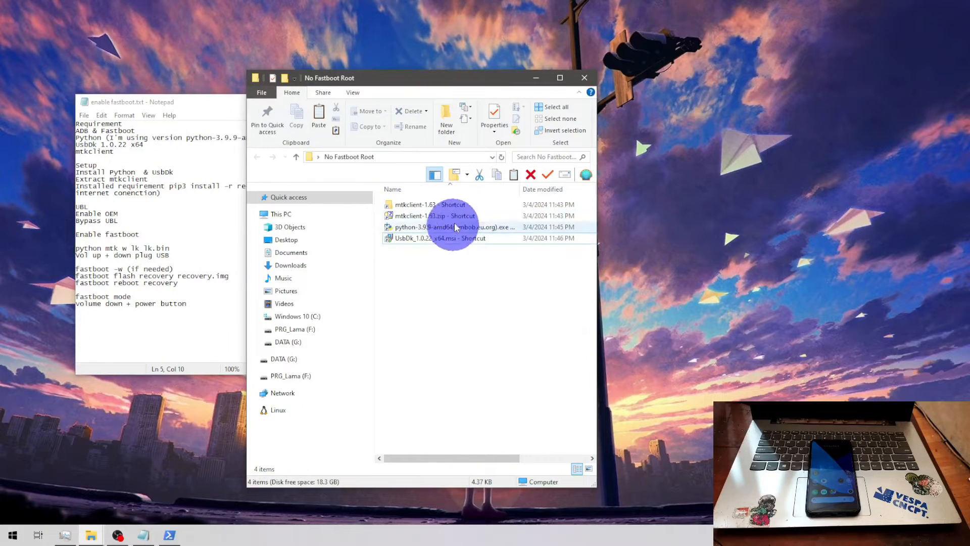
pyautogui.click(432, 216)
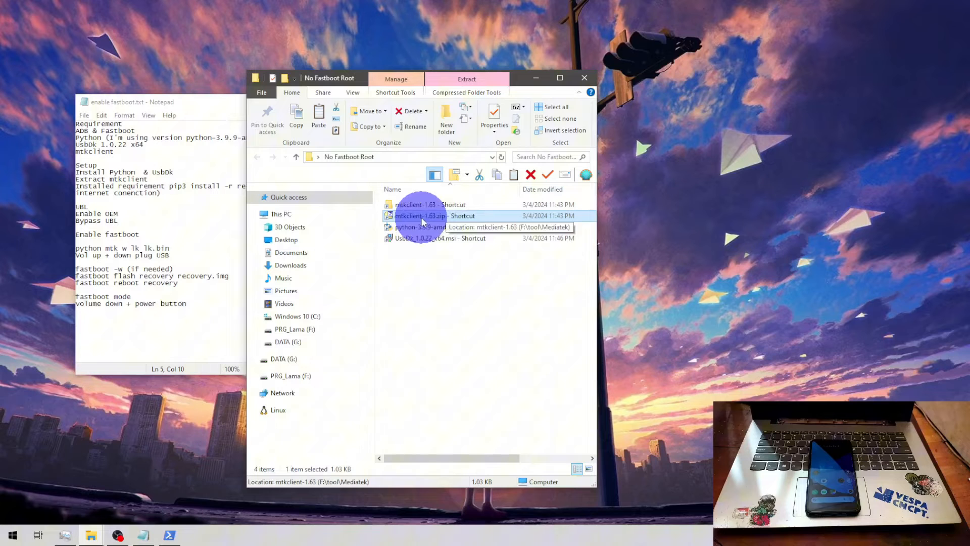
pyautogui.doubleClick(422, 216)
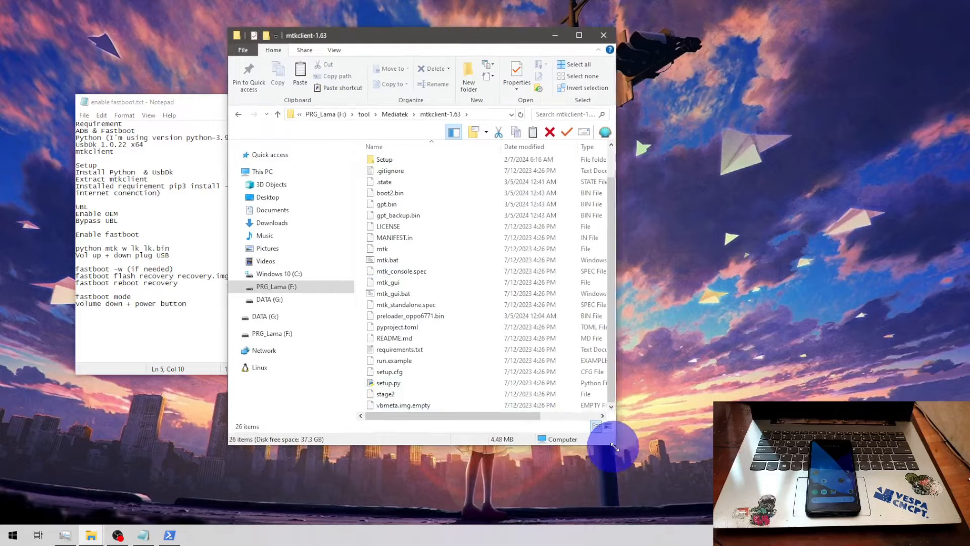
# Launch Windows PowerShell from the mtkclient-1.63 folder
pyautogui.click(207, 197)
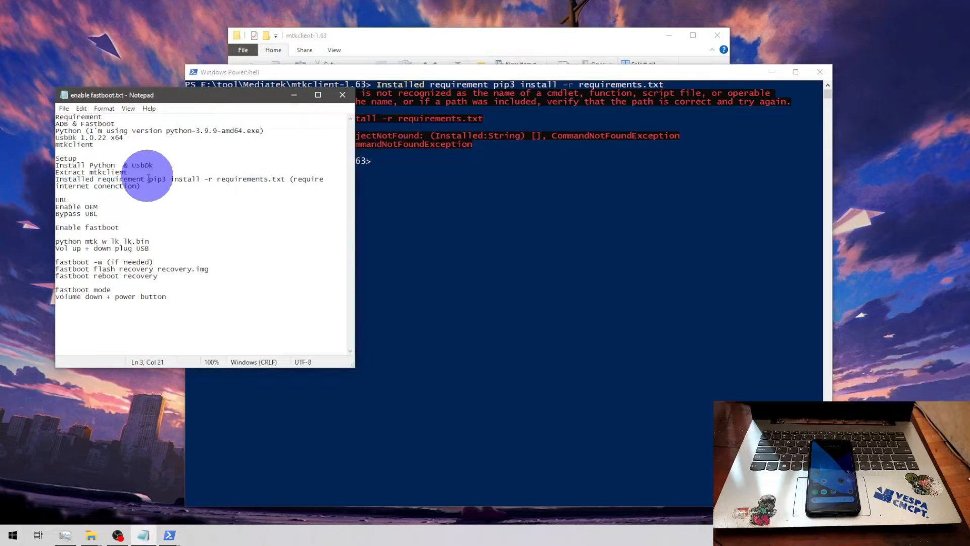
# Copy 'pip3 install -r requirements.txt' from the notes to run in PowerShell
pyautogui.moveTo(149, 179); pyautogui.dragTo(284, 179)
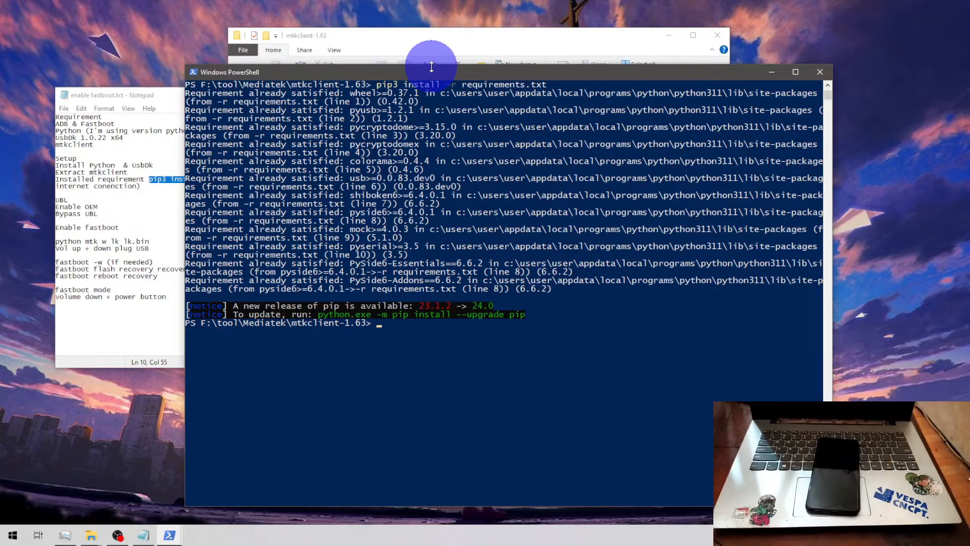
pyautogui.moveTo(682, 159)
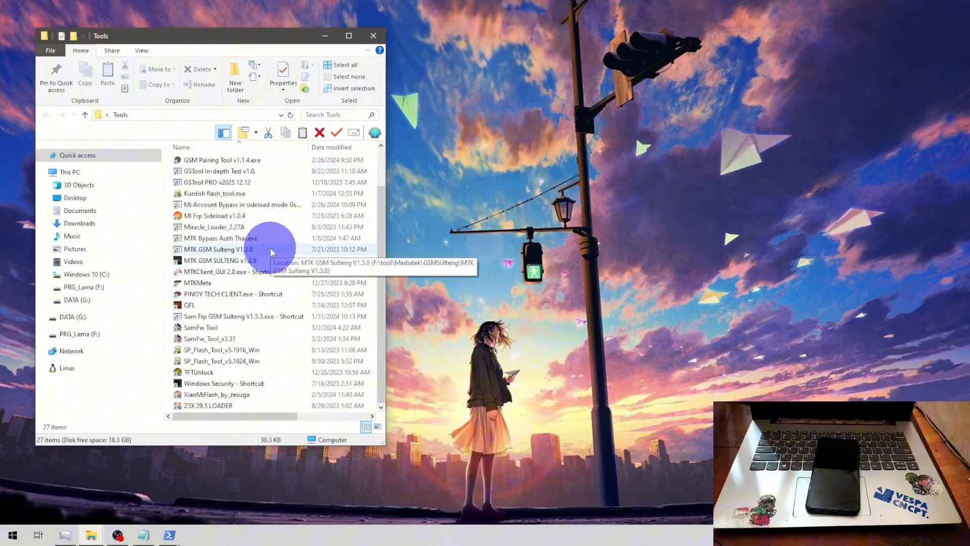
# Open the MTK GSM Sulteng V1.3.8 shortcut in the Tools folder
pyautogui.doubleClick(219, 261)
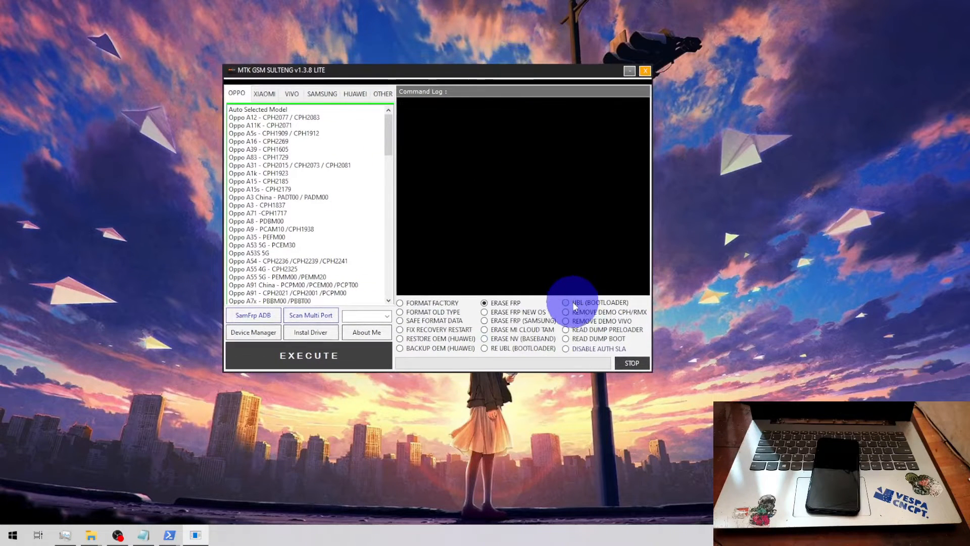
# Select UBL (BOOTLOADER) and execute the unlock
pyautogui.click(565, 302)
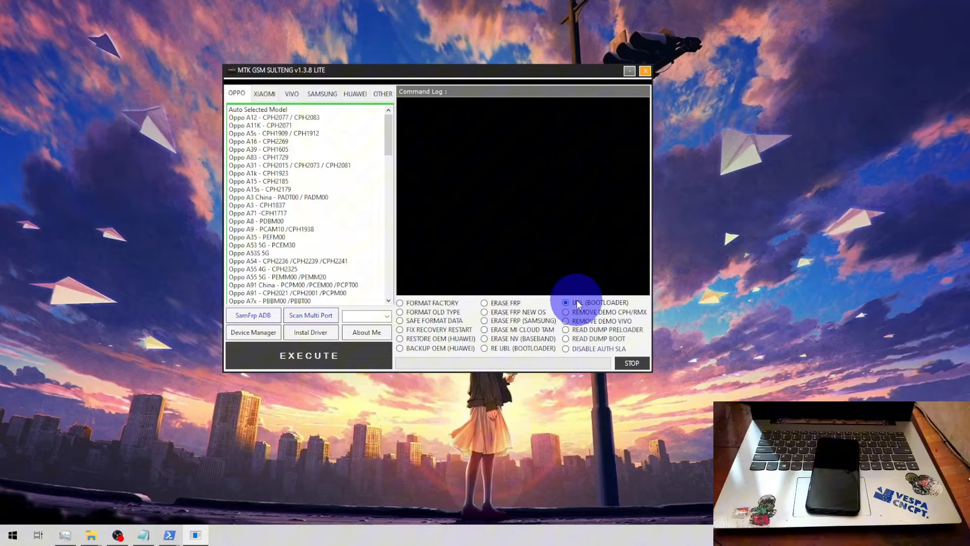
pyautogui.click(309, 355)
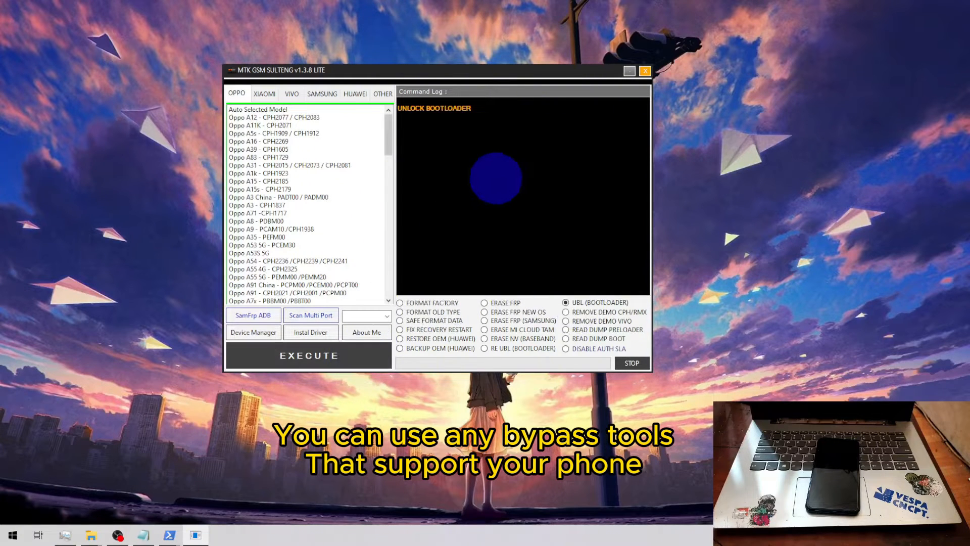
pyautogui.click(308, 355)
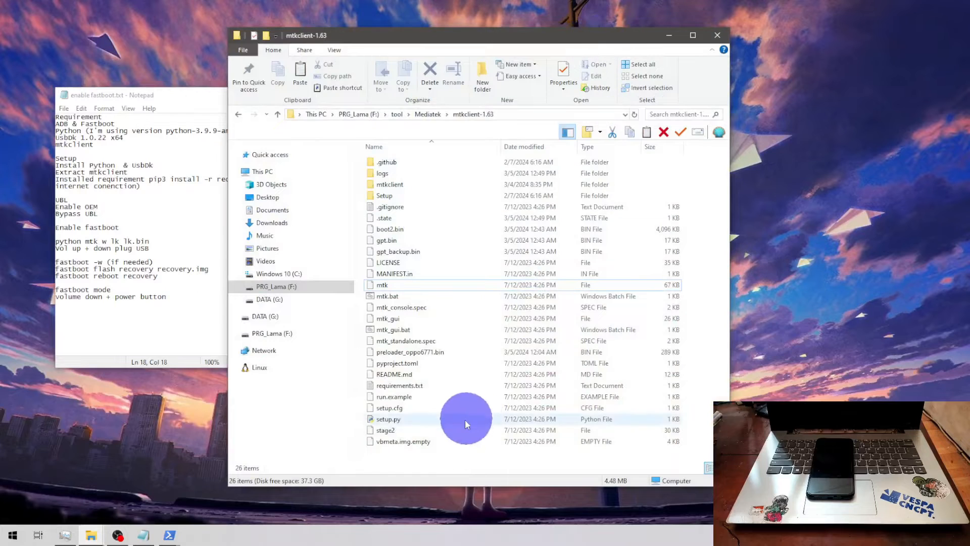
# Open a PowerShell window here from the mtkclient-1.63 folder's context menu
pyautogui.rightClick(466, 419)
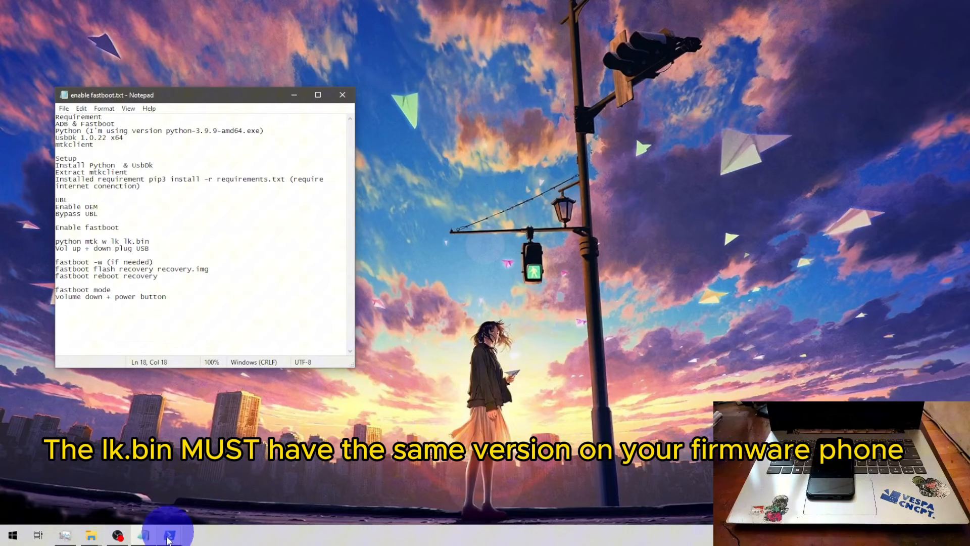
pyautogui.click(170, 539)
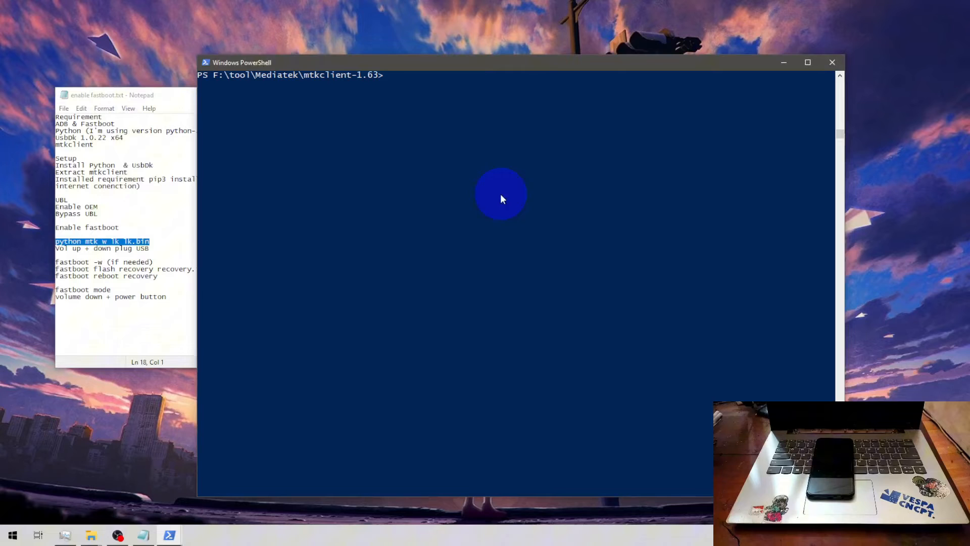
# Run 'python mtk w lk lk.bin' to write lk.bin to the phone
pyautogui.write('python mtk w lk lk.bin')
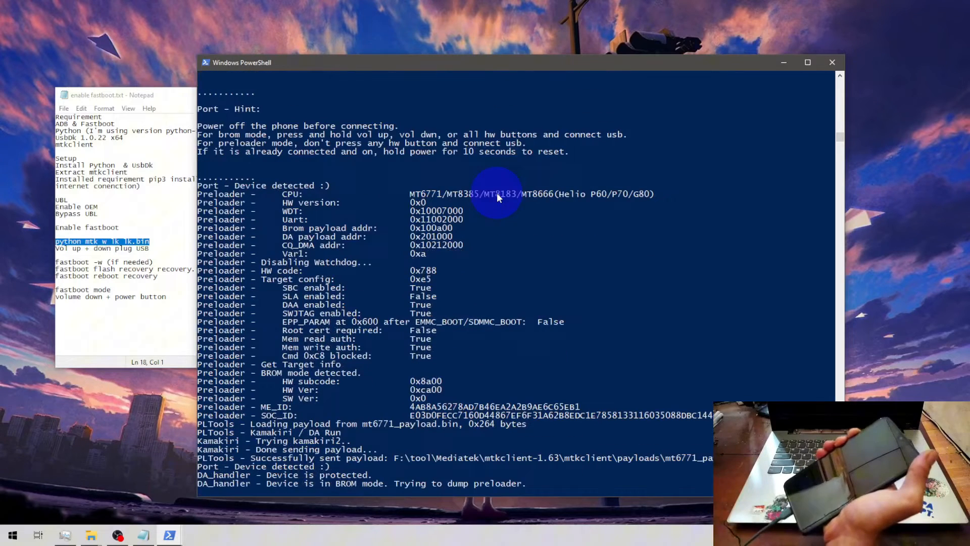
pyautogui.scroll(-3)
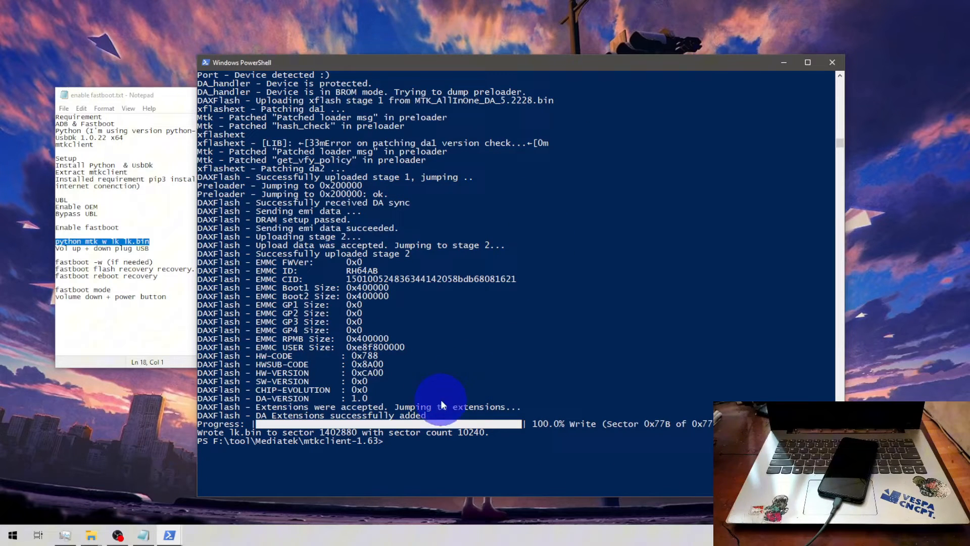
pyautogui.moveTo(576, 248)
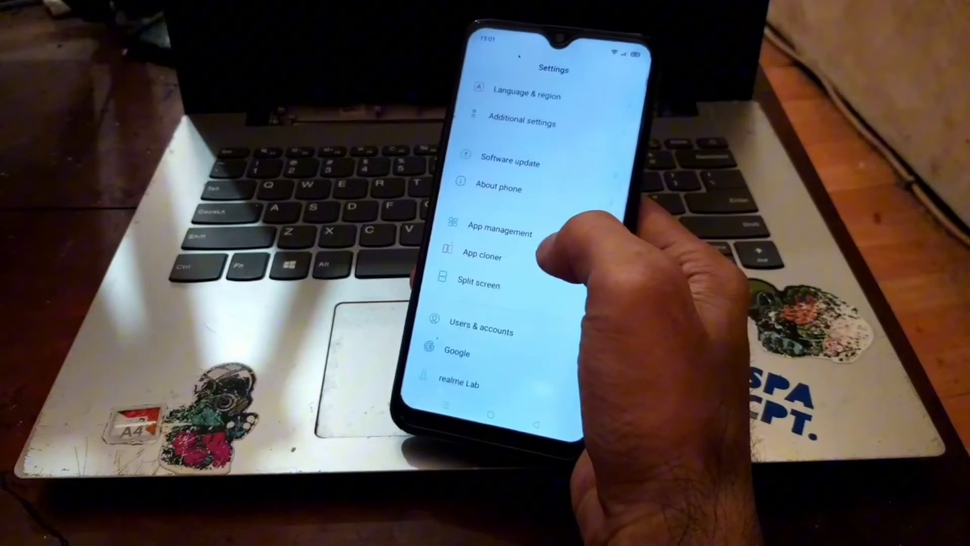
# Open the phone's Settings menu
pyautogui.click(521, 122)
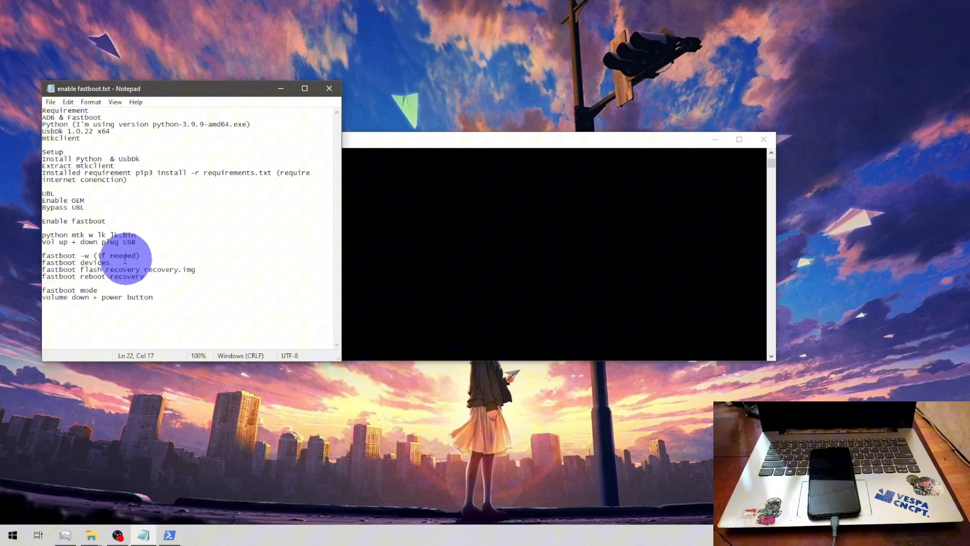
# Run fastboot devices, flash the OrangeFox recovery image, and run 'fastboot reboot recovery'
pyautogui.doubleClick(88, 262)
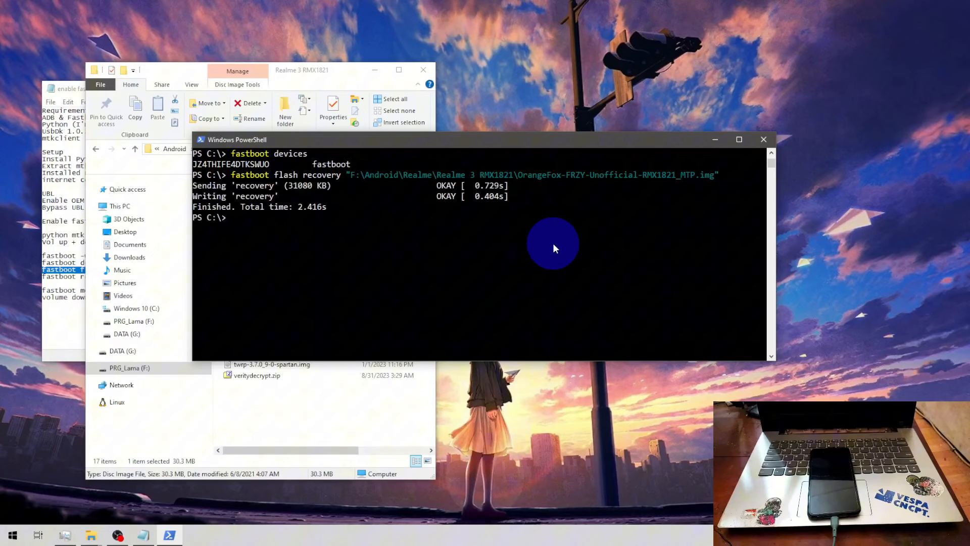
pyautogui.moveTo(332, 81)
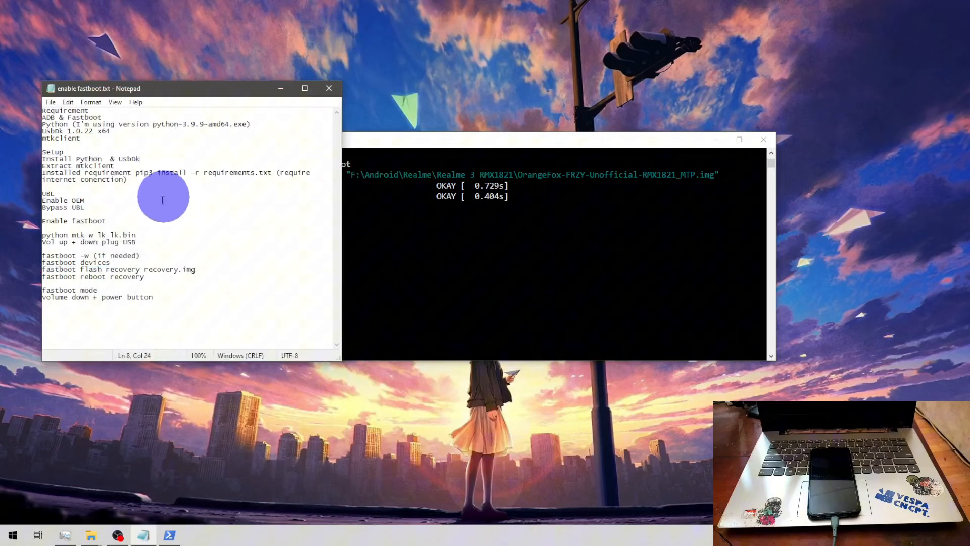
pyautogui.rightClick(81, 277)
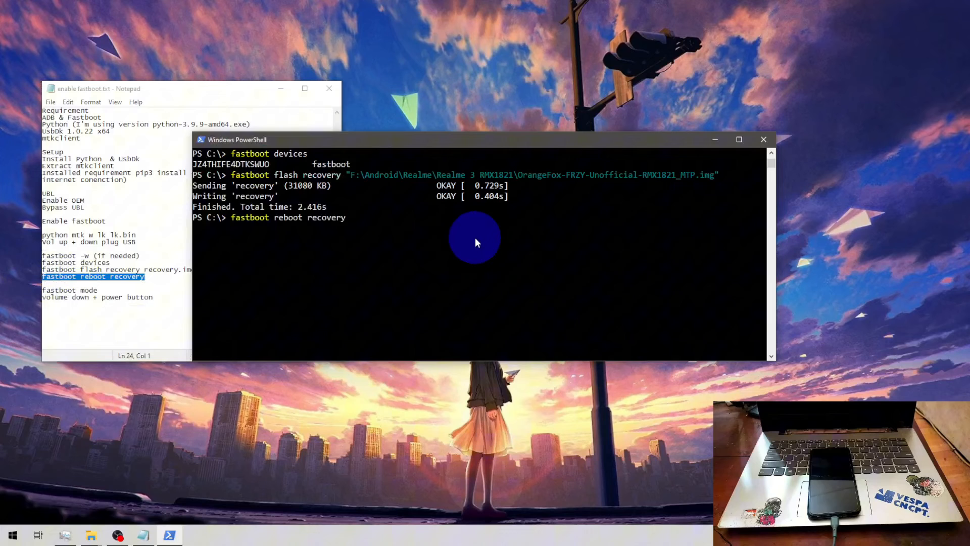
pyautogui.press('Enter')
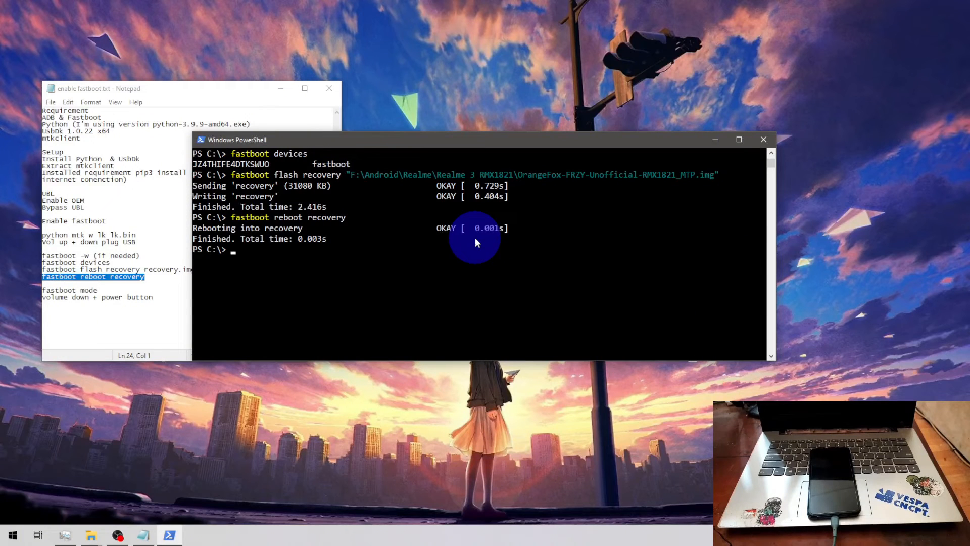